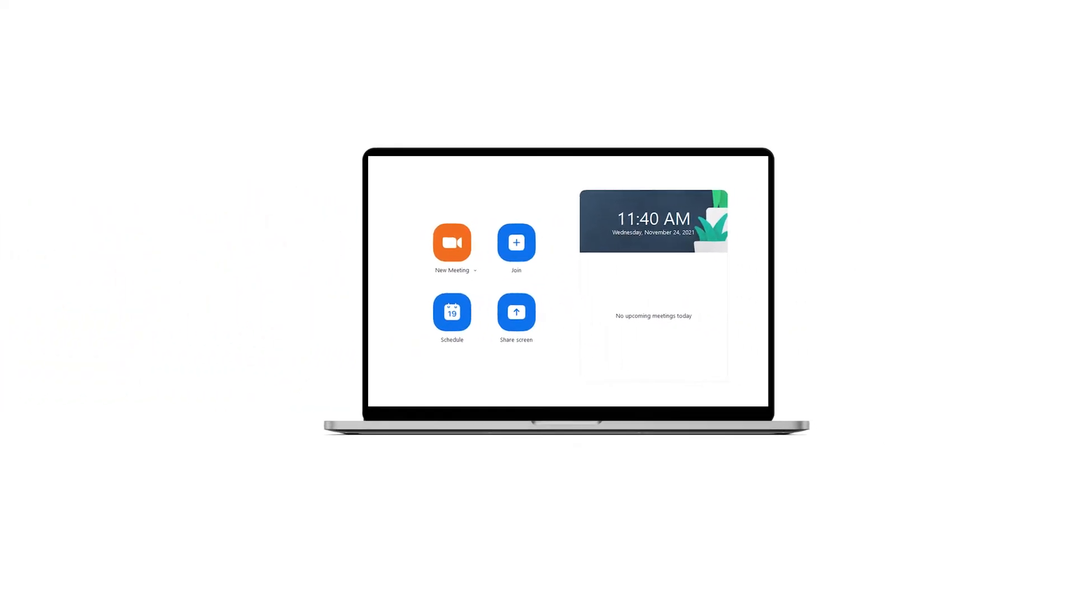
# Step: Start the Marketing Sync meeting and view the Desktop sharing key under Share Content
pyautogui.click(460, 332)
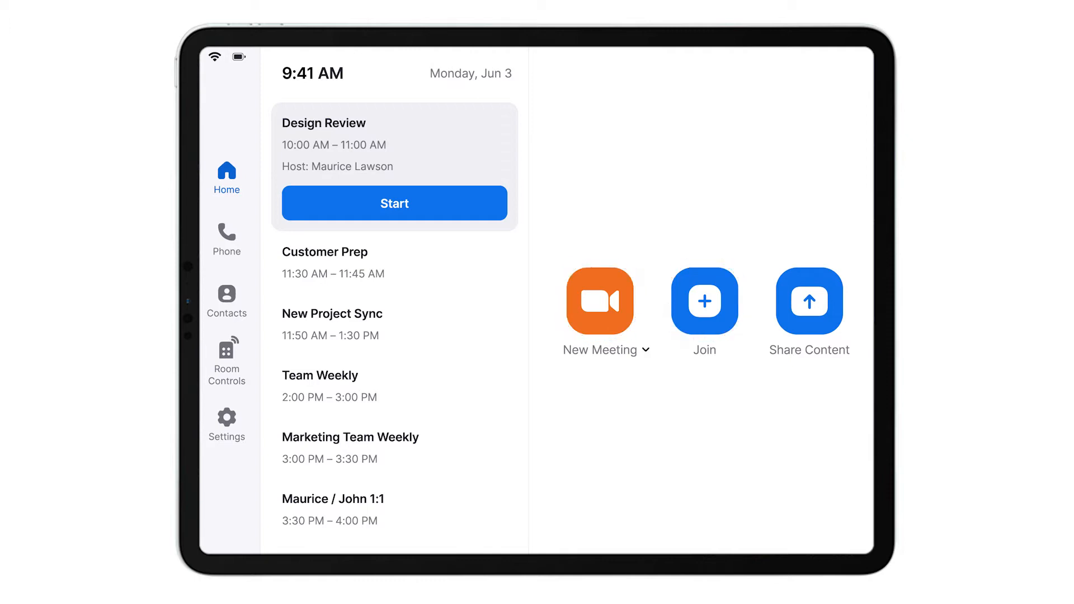
pyautogui.click(394, 203)
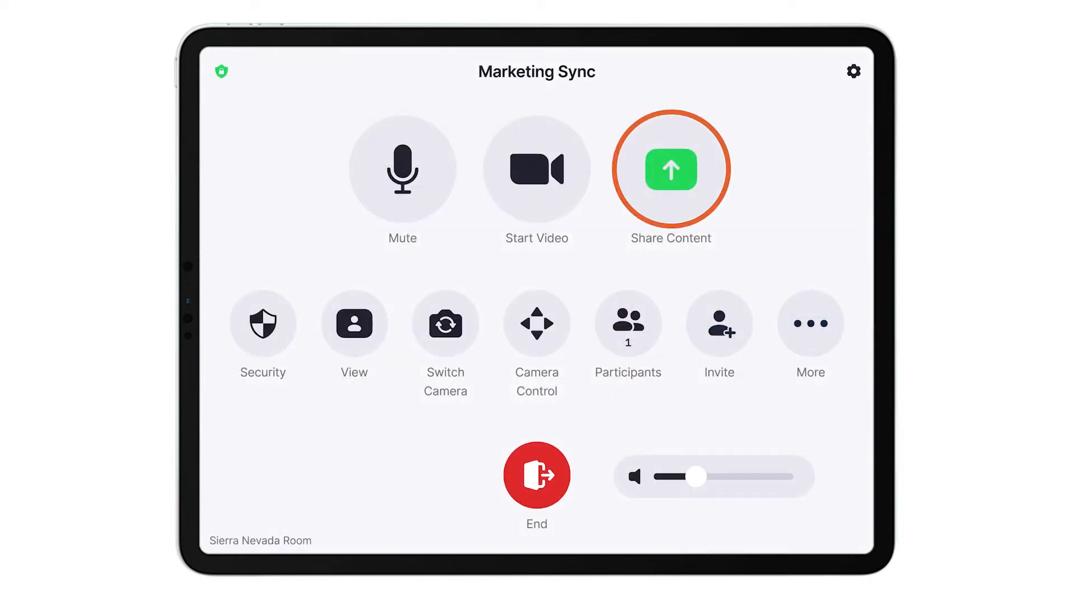
pyautogui.click(671, 170)
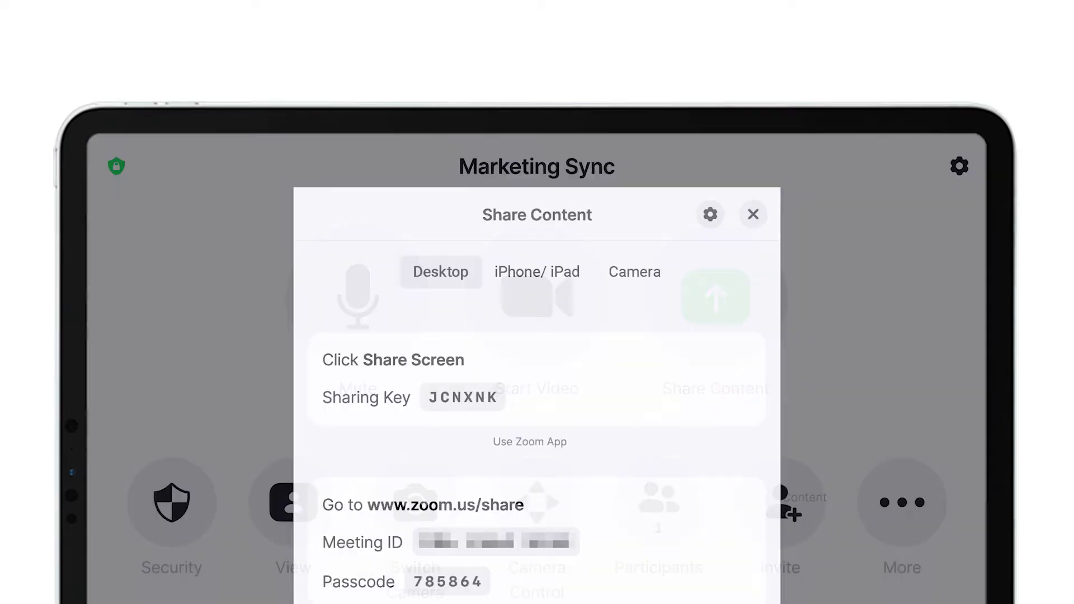
pyautogui.click(441, 272)
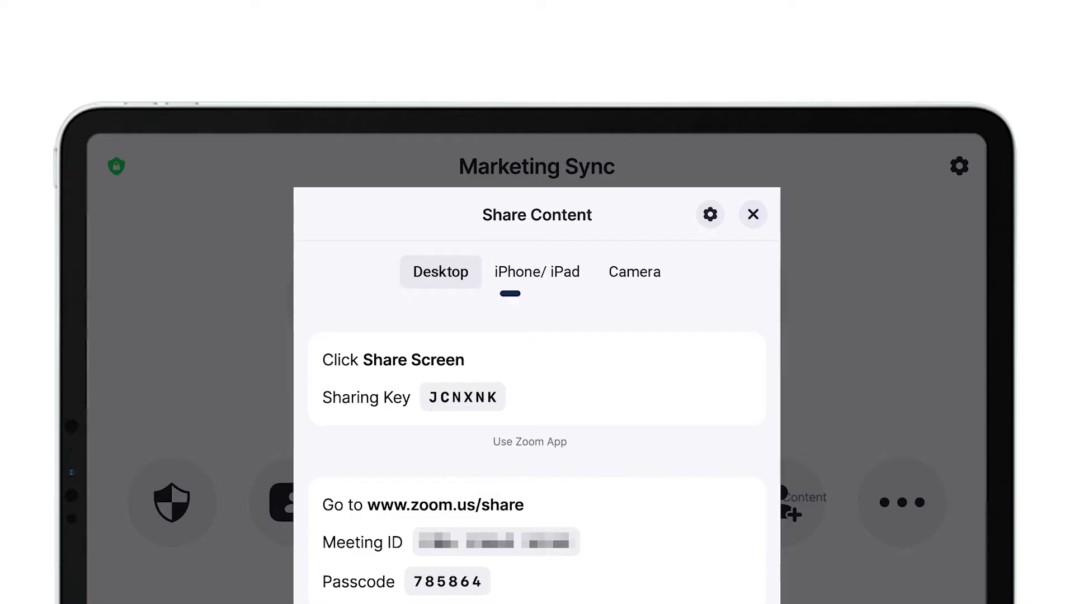
# Step: Review the iPhone/iPad mirroring steps and return to the meeting controls
pyautogui.click(537, 272)
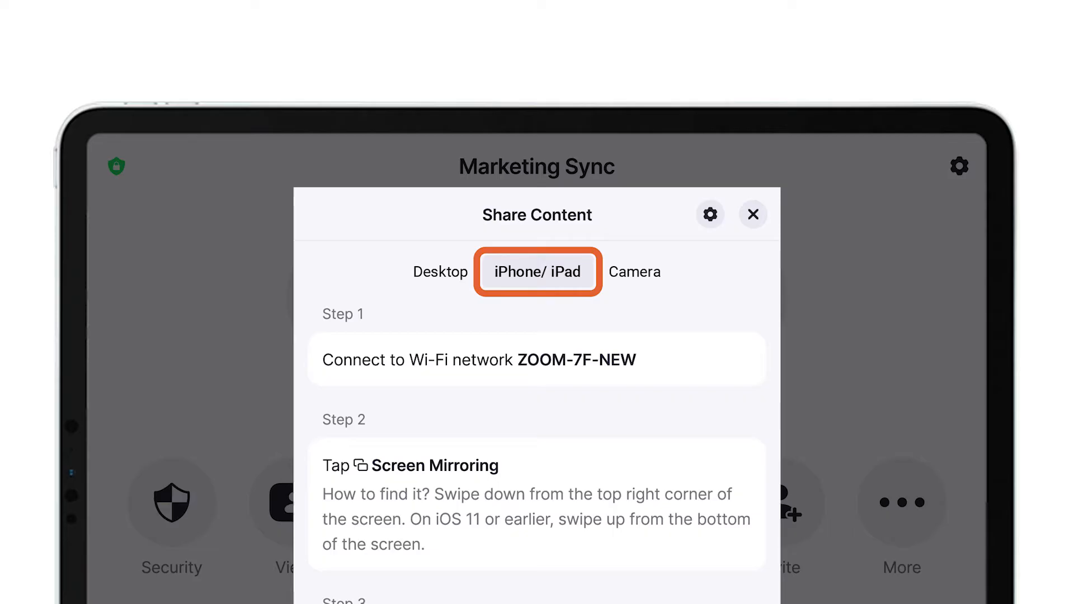
pyautogui.click(635, 271)
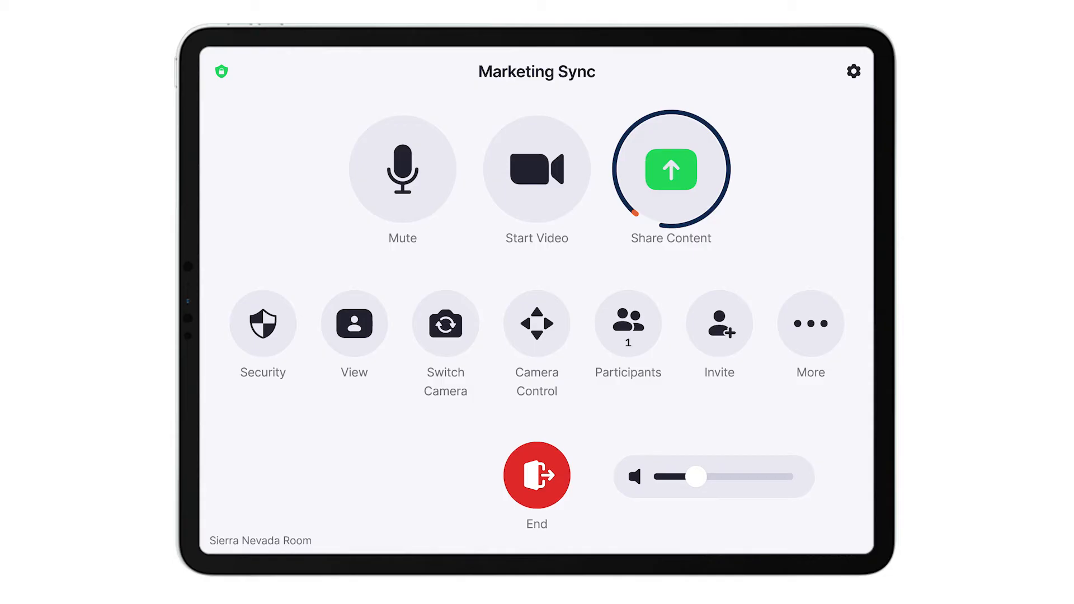
# Step: Bring up the desktop client's Share Screen prompt ready for the room's sharing key
pyautogui.click(671, 170)
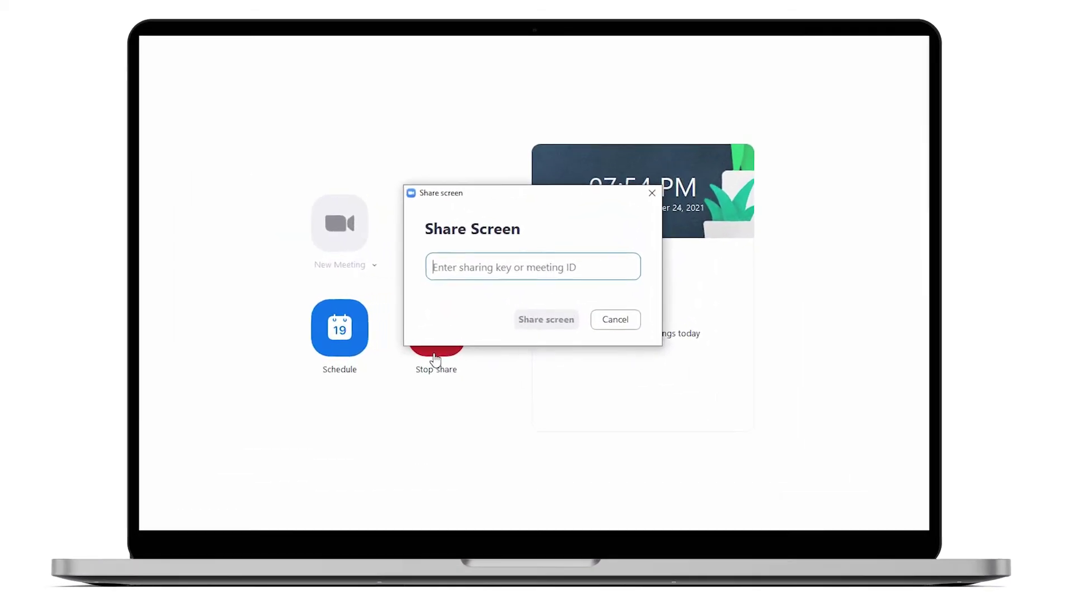
pyautogui.click(546, 320)
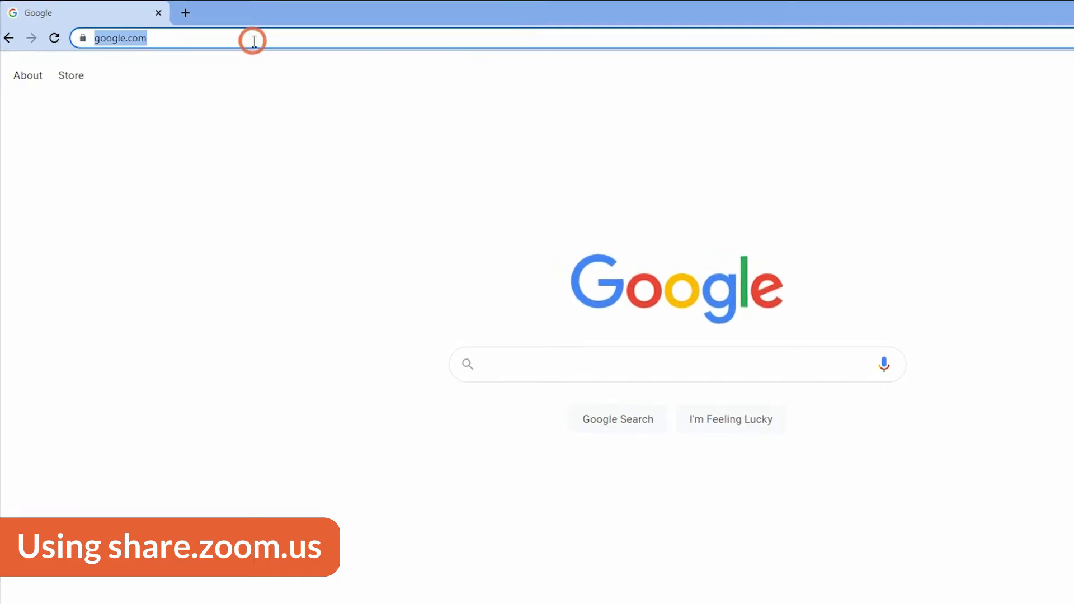
# Step: Go to share.zoom.us and start Share Screen with the room's meeting ID entered
pyautogui.write('share.zoom.us')
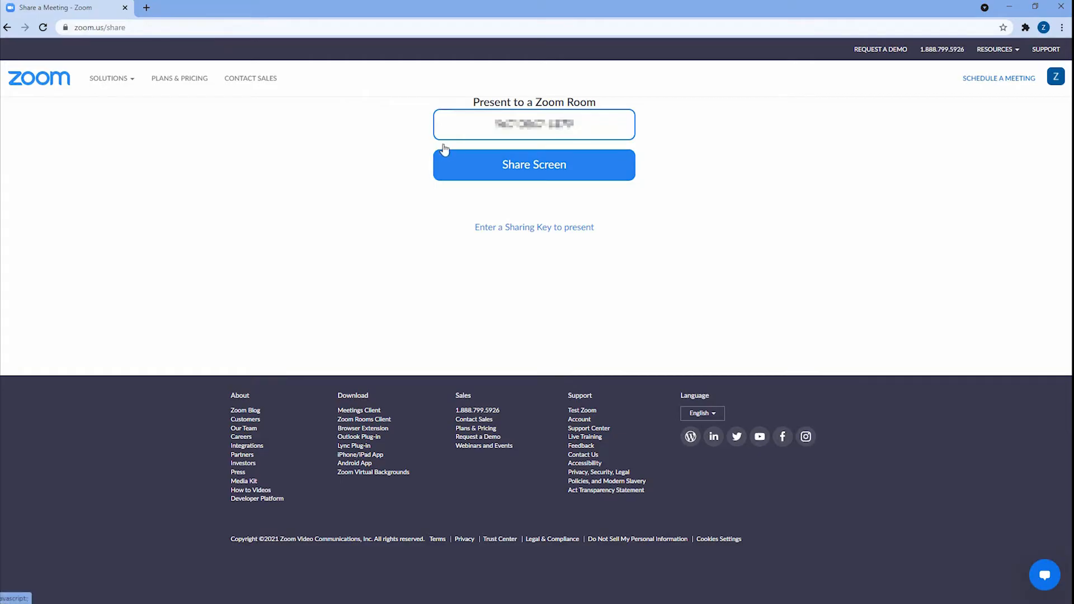
pyautogui.click(534, 165)
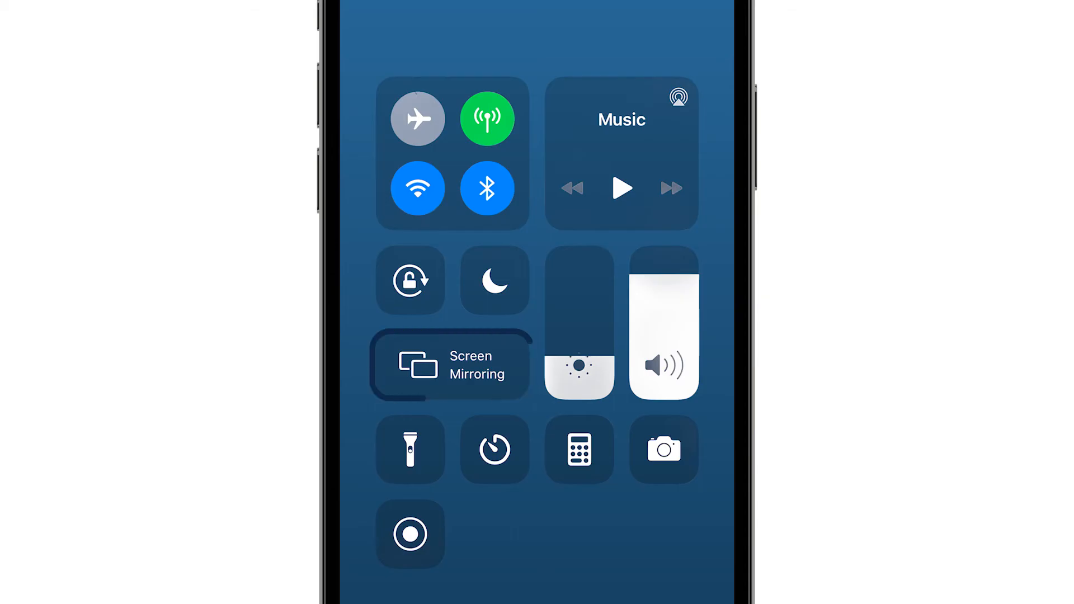
# Step: Turn on Screen Mirroring from Control Center and select the Zoom Room as target
pyautogui.click(450, 369)
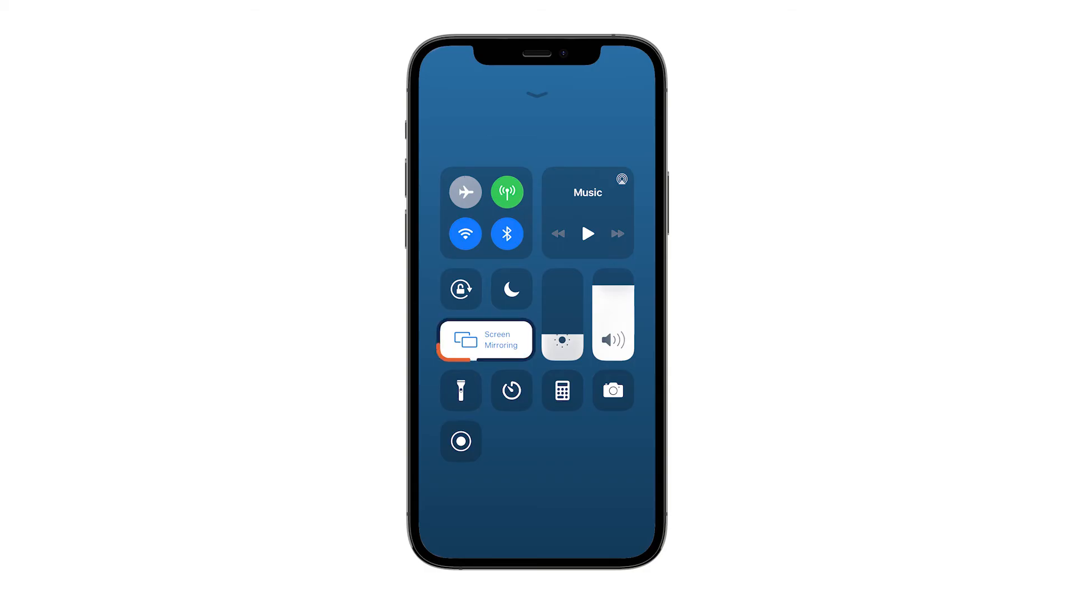
pyautogui.click(486, 339)
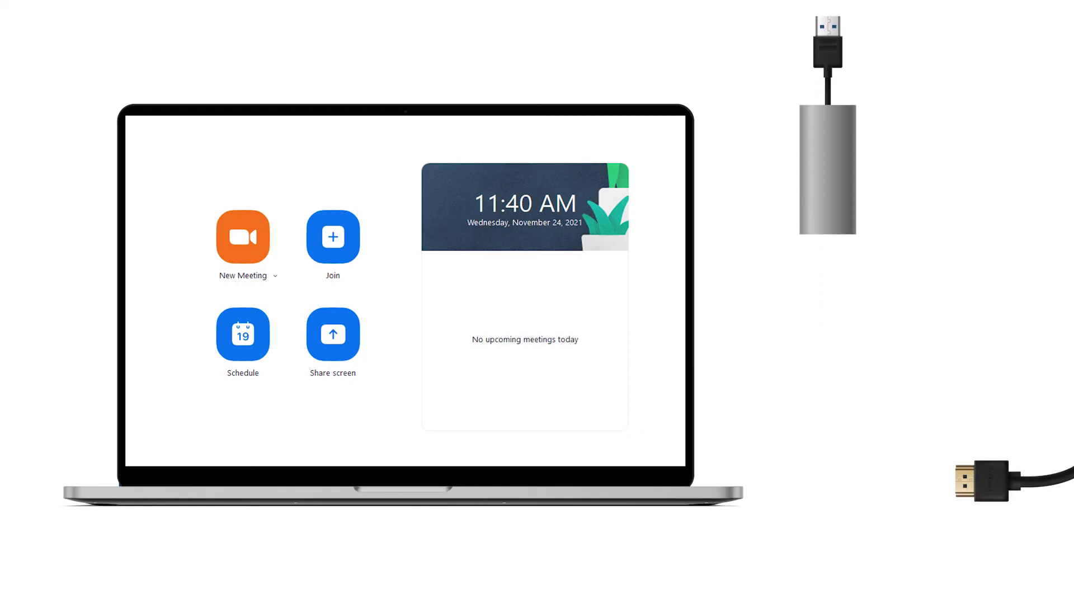
# Step: Plug the room's HDMI cable into the laptop's port
pyautogui.moveTo(986, 480); pyautogui.dragTo(712, 473)
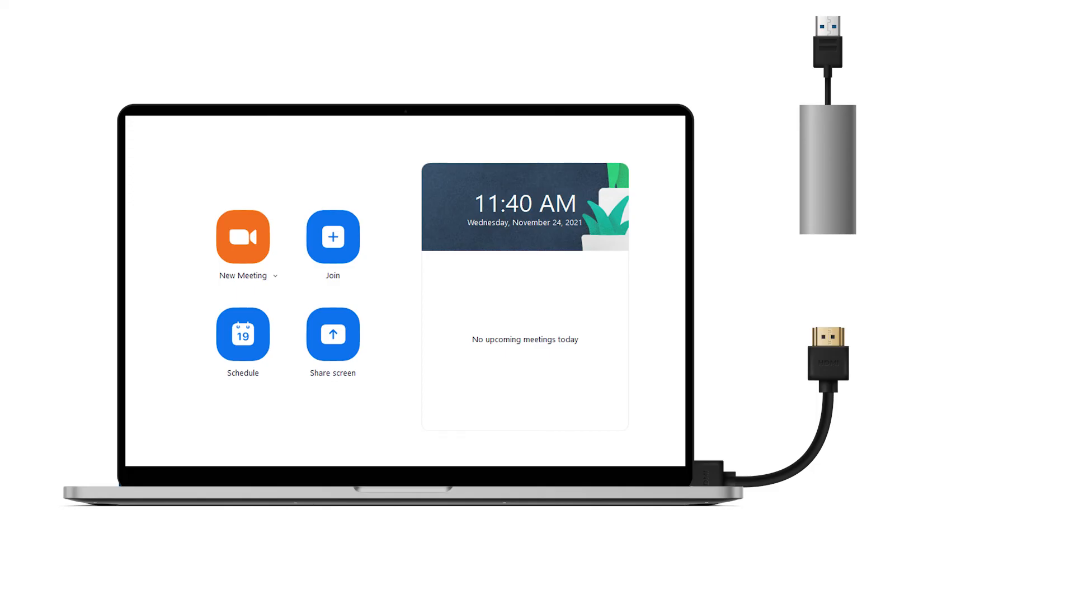